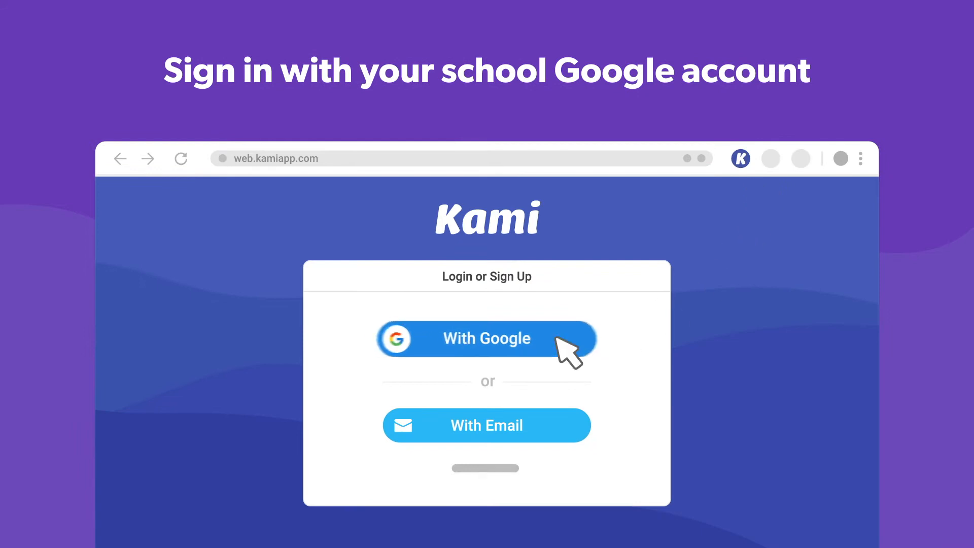
Sign in to Kami with Google using the School Account.
{"action": "left_click", "coordinate": [486, 338]}
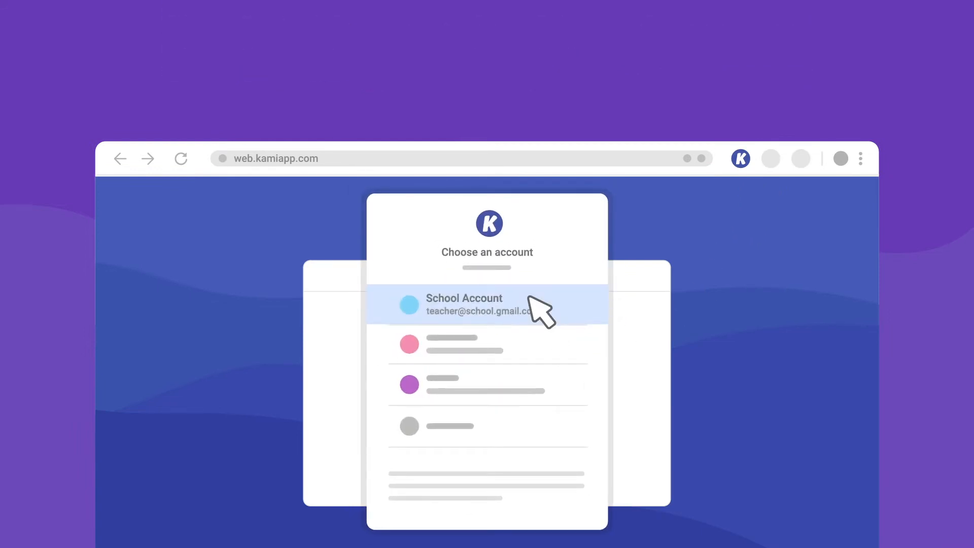
{"action": "left_click", "coordinate": [481, 304]}
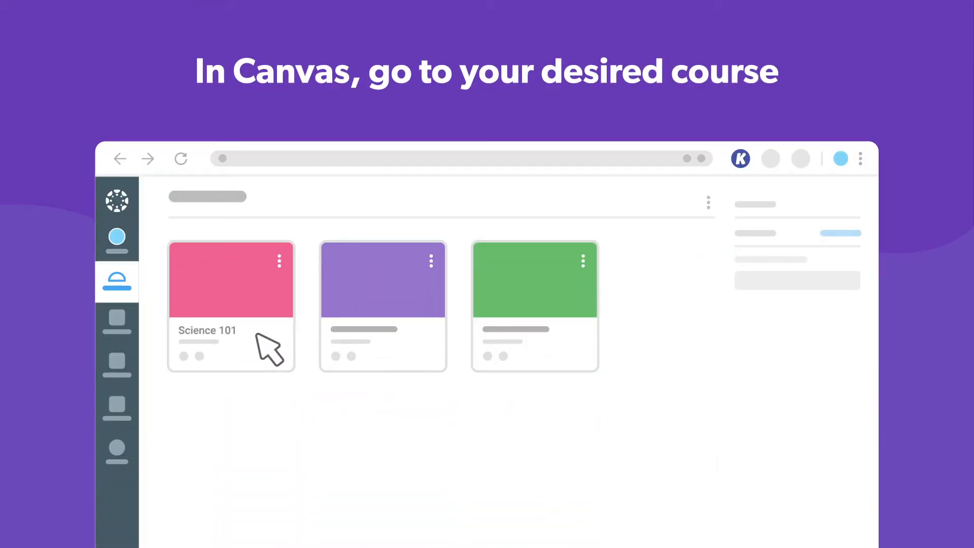
Create a new Science 101 assignment titled 'Astronomy Assignment'.
{"action": "left_click", "coordinate": [230, 280]}
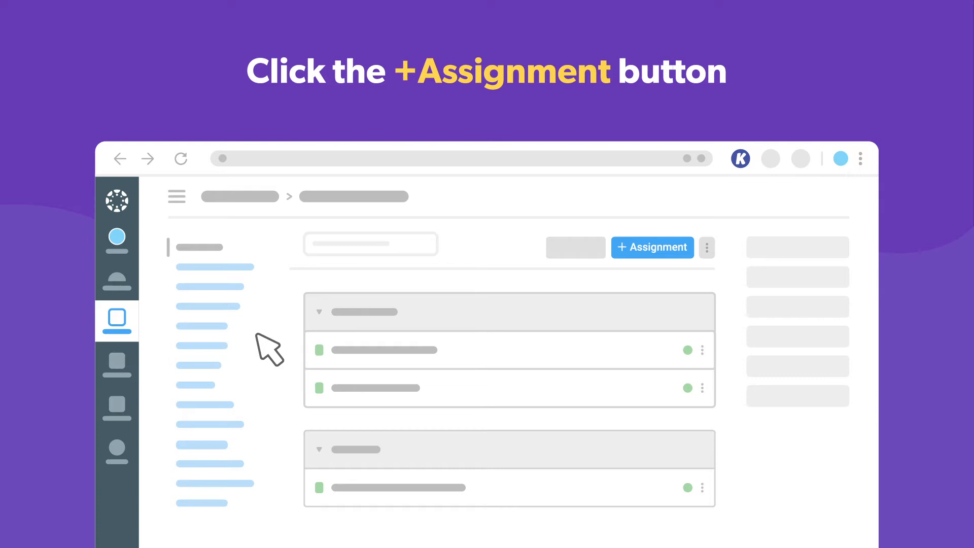
{"action": "left_click", "coordinate": [652, 247]}
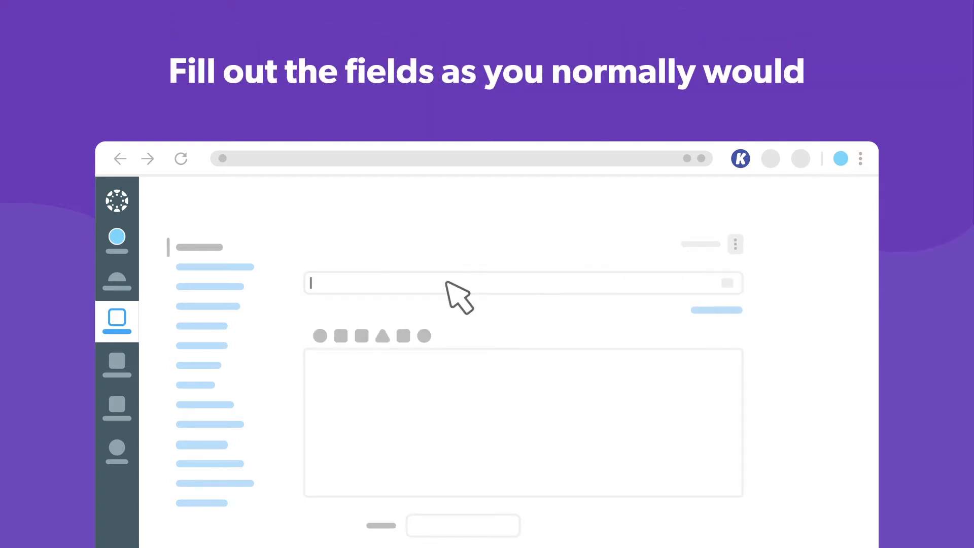
{"action": "type", "text": "Astronomy Assignment"}
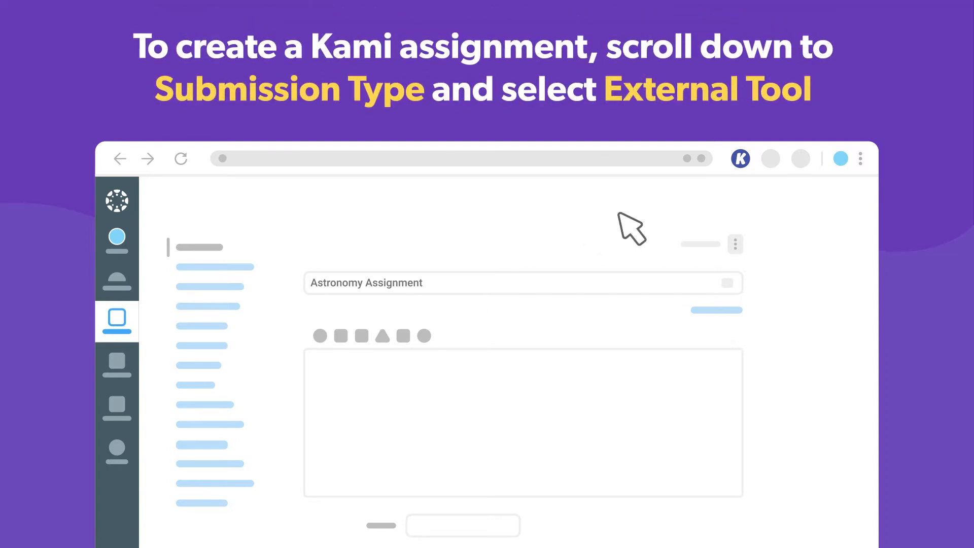
Set the submission type to External Tool and browse for the tool.
{"action": "scroll", "scroll_direction": "down", "scroll_amount": 3}
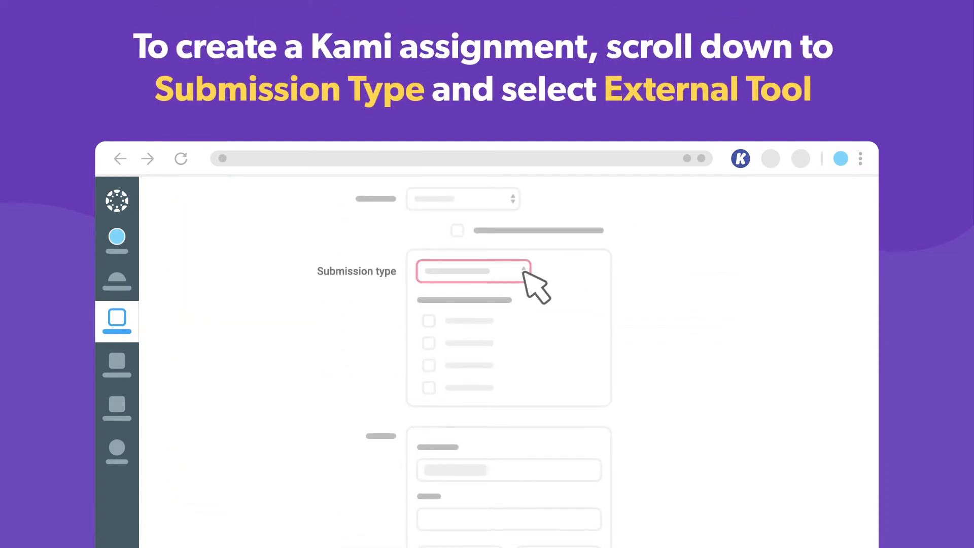
{"action": "mouse_move", "coordinate": [505, 335]}
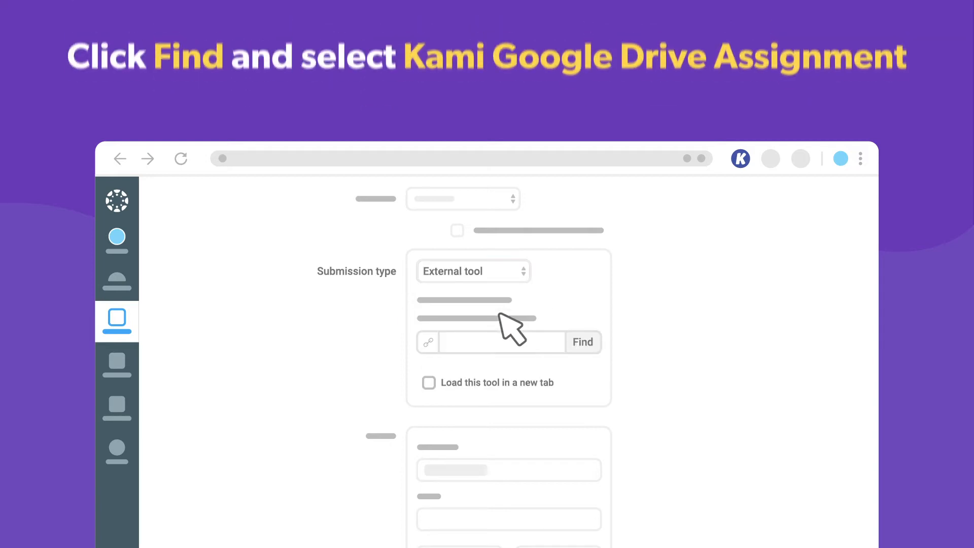
{"action": "mouse_move", "coordinate": [671, 402]}
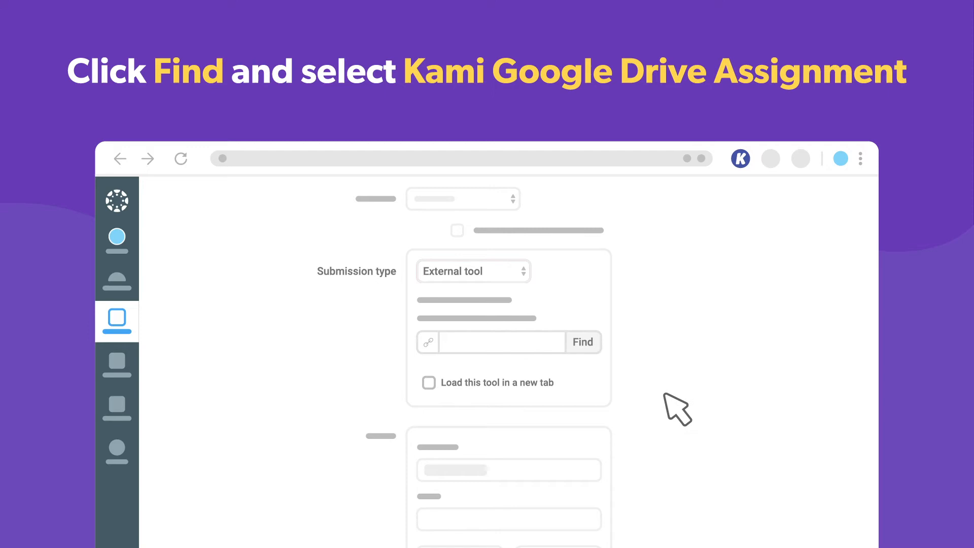
{"action": "left_click", "coordinate": [583, 342]}
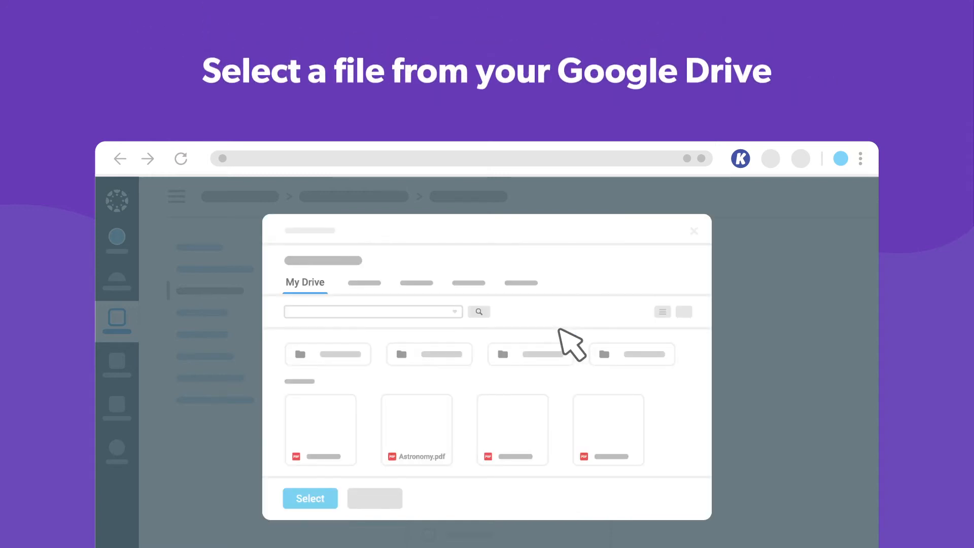
Attach Astronomy.pdf via Kami Google Drive Assignment, loading in a new tab, and publish.
{"action": "left_click", "coordinate": [416, 429]}
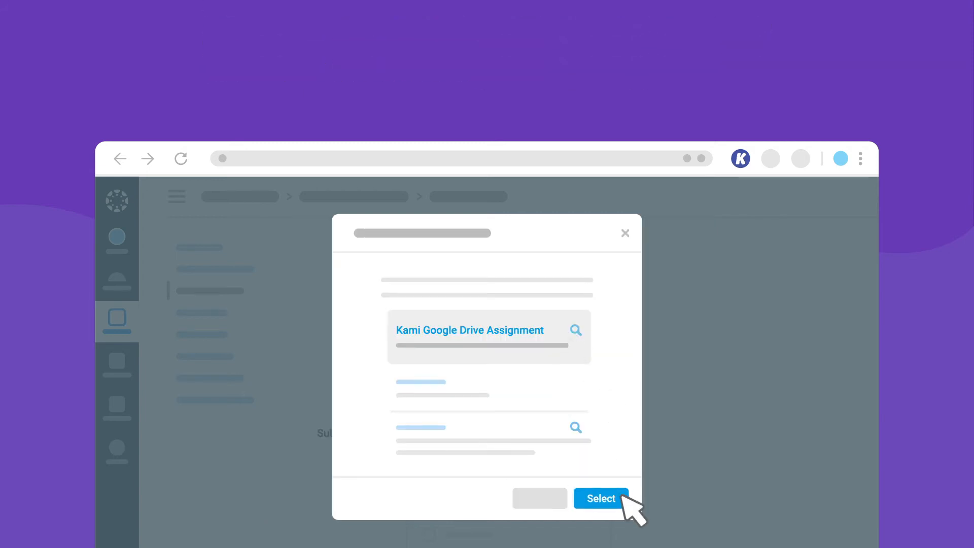
{"action": "left_click", "coordinate": [601, 498]}
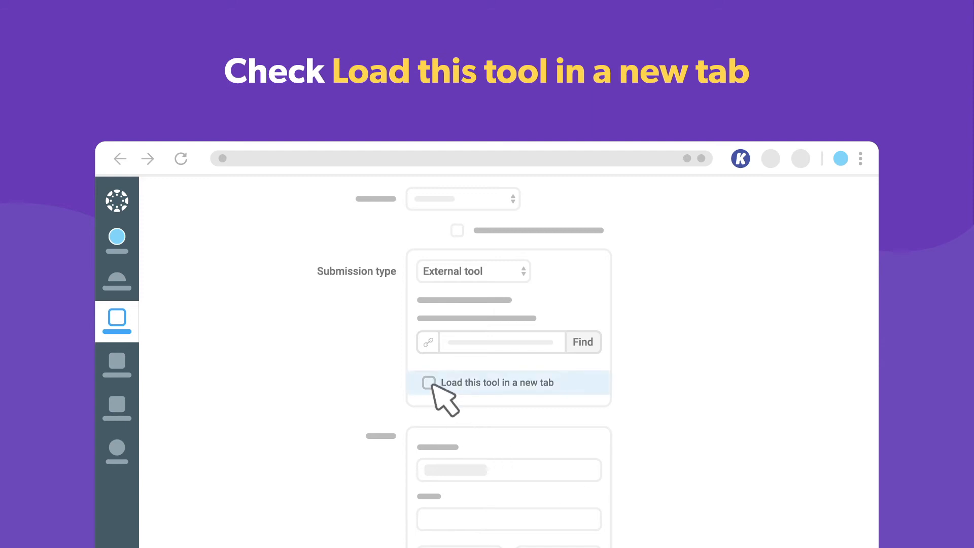
{"action": "left_click", "coordinate": [429, 382]}
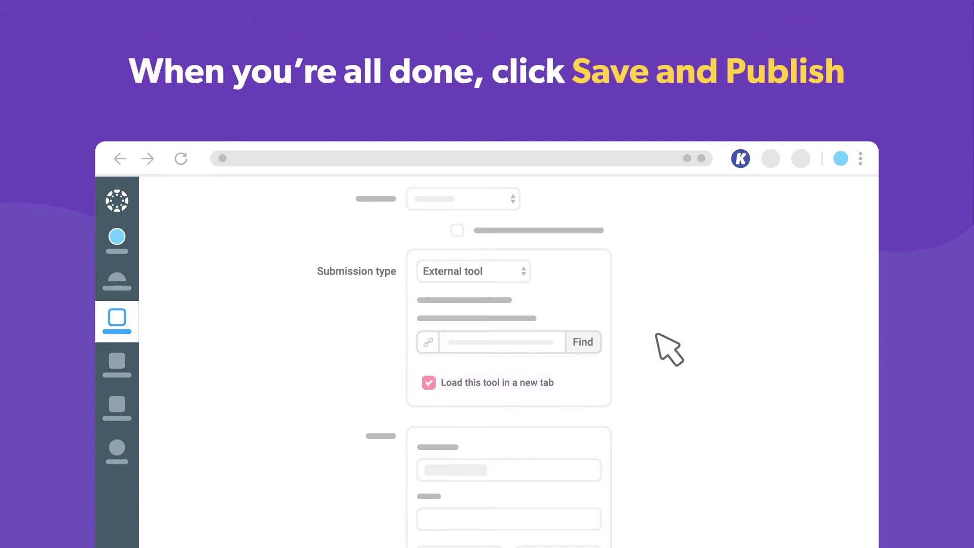
{"action": "scroll", "scroll_direction": "down", "scroll_amount": 3}
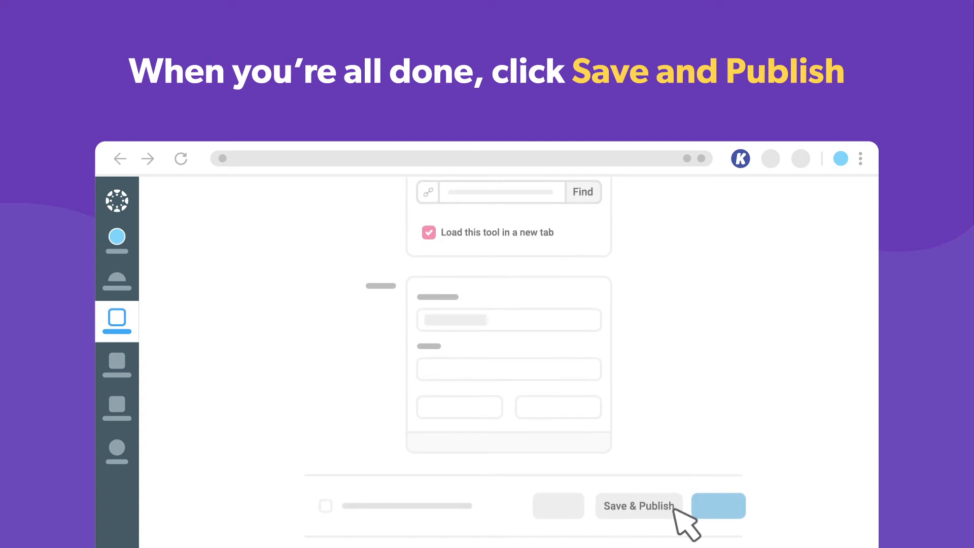
{"action": "left_click", "coordinate": [639, 506]}
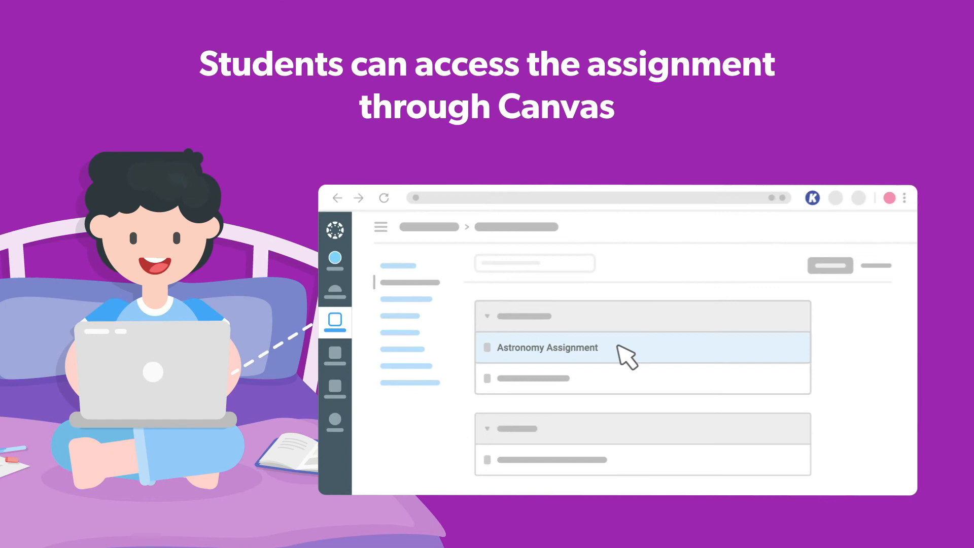
As the student, open Astronomy Assignment in a new window, highlight text, add a video comment.
{"action": "left_click", "coordinate": [548, 347]}
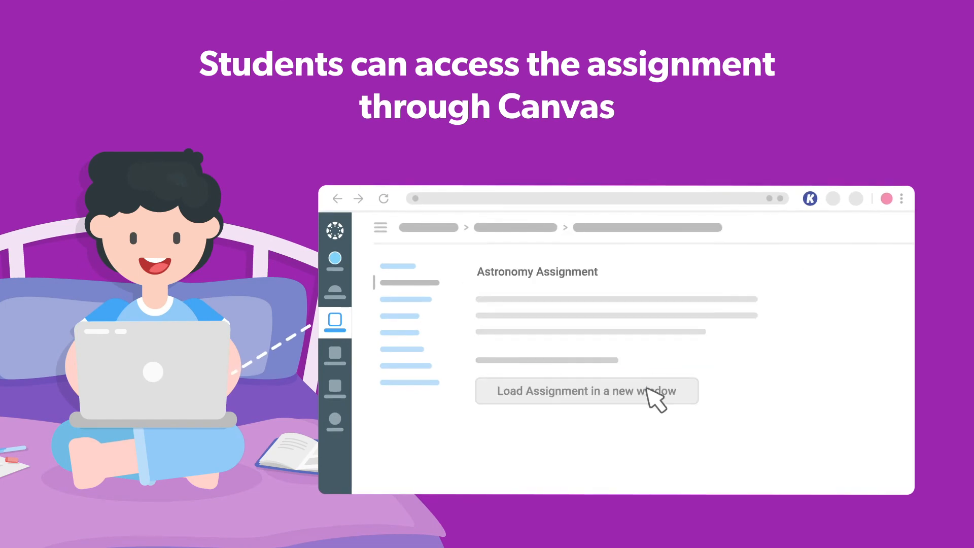
{"action": "left_click", "coordinate": [586, 391]}
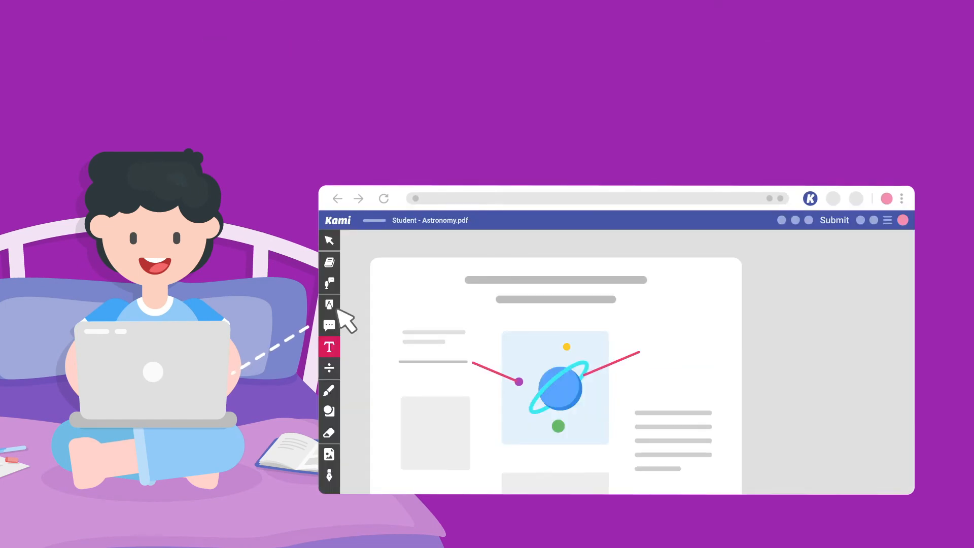
{"action": "left_click", "coordinate": [329, 305]}
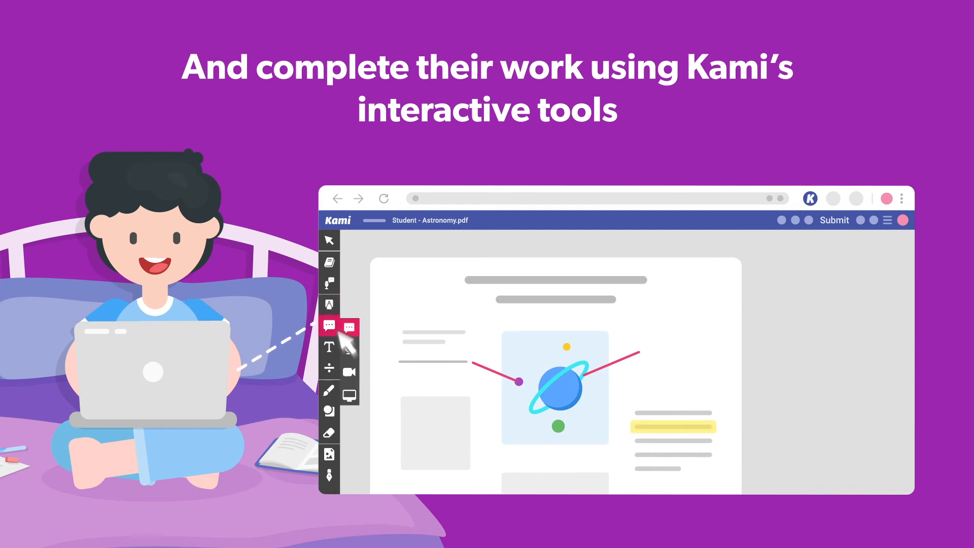
{"action": "left_click", "coordinate": [348, 372]}
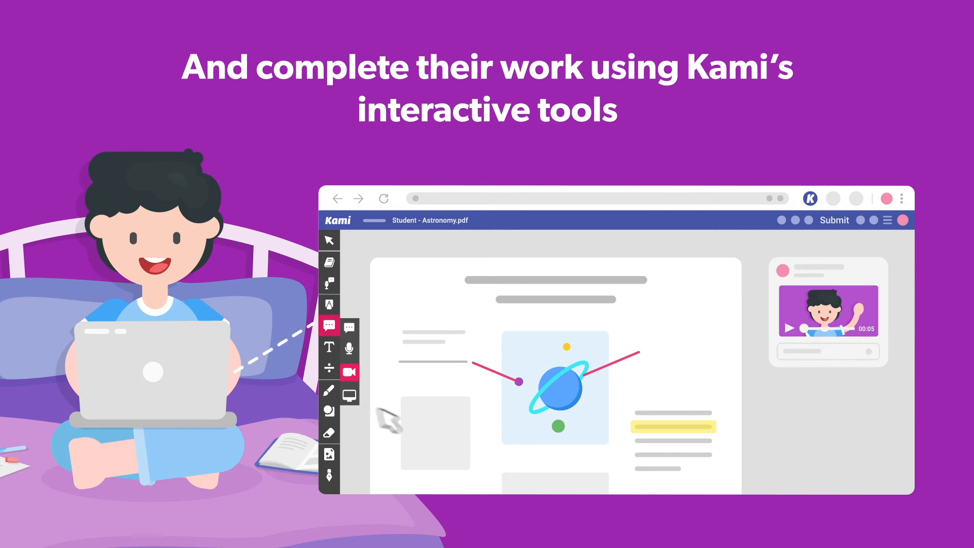
{"action": "left_click", "coordinate": [329, 388]}
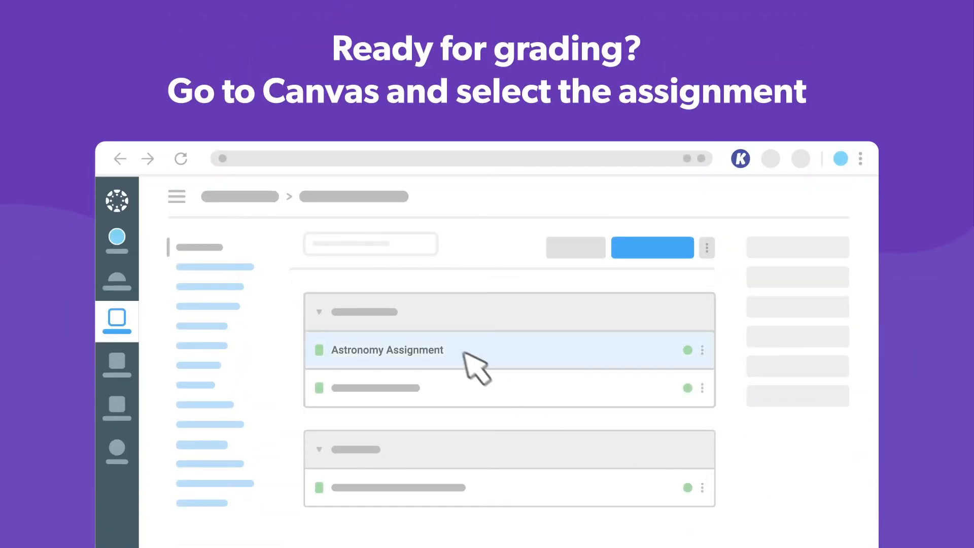
Open Astronomy Assignment in SpeedGrader and bring up the feedback comment options.
{"action": "left_click", "coordinate": [388, 350]}
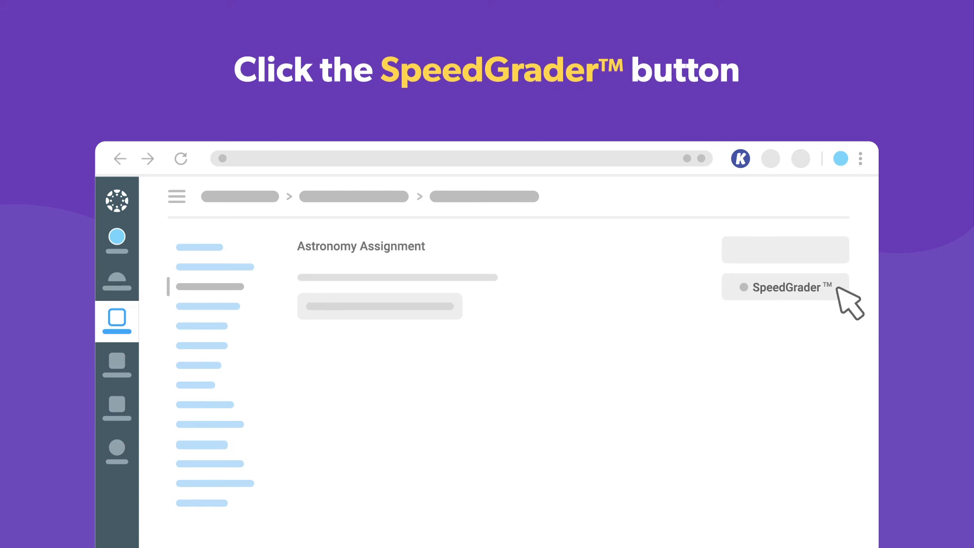
{"action": "left_click", "coordinate": [785, 287]}
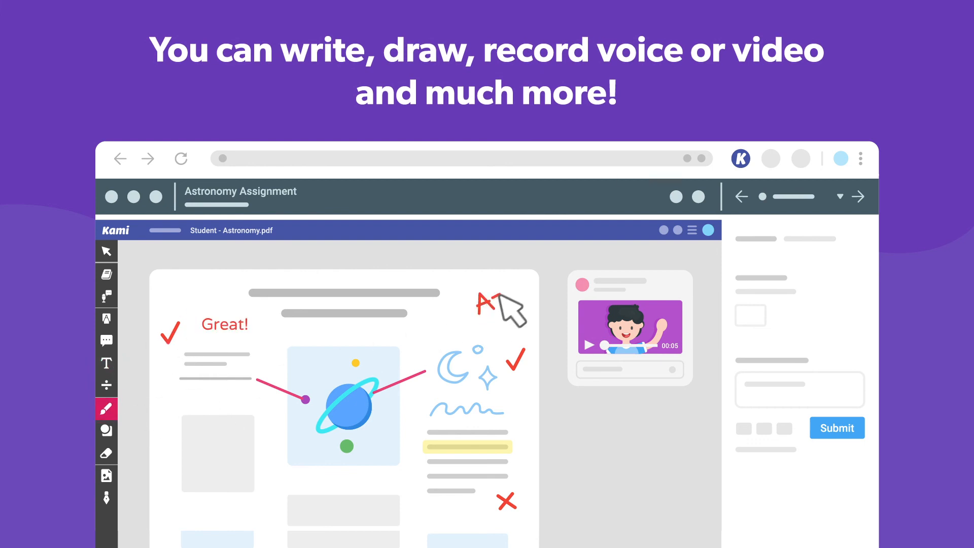
{"action": "left_click", "coordinate": [107, 340]}
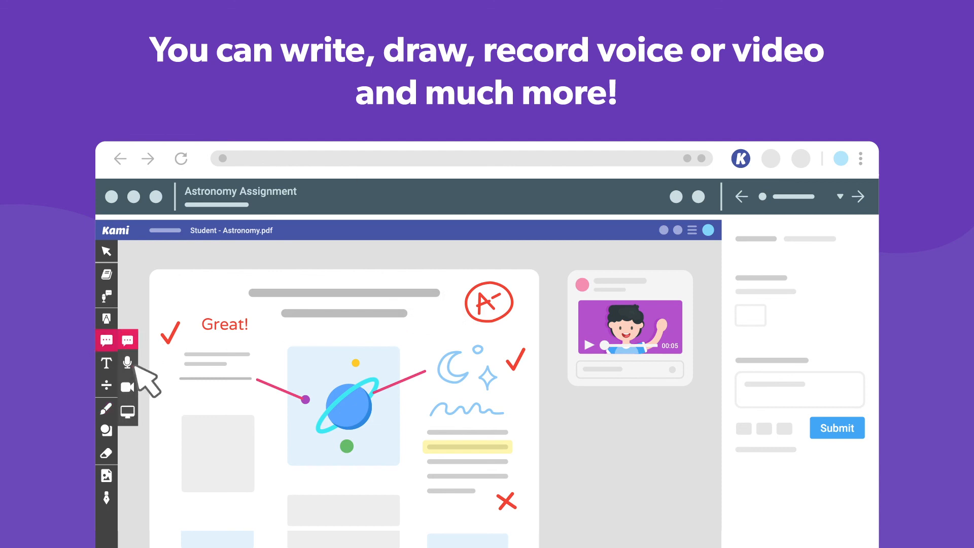